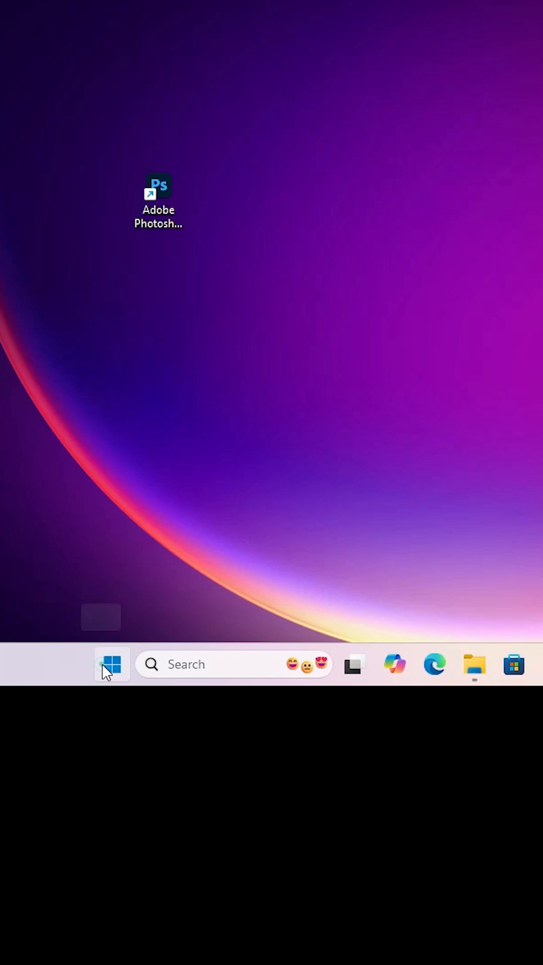
- Type 'pho' to find Photoshop 2025 and relaunch it holding Alt+Ctrl+Shift
text(pho)
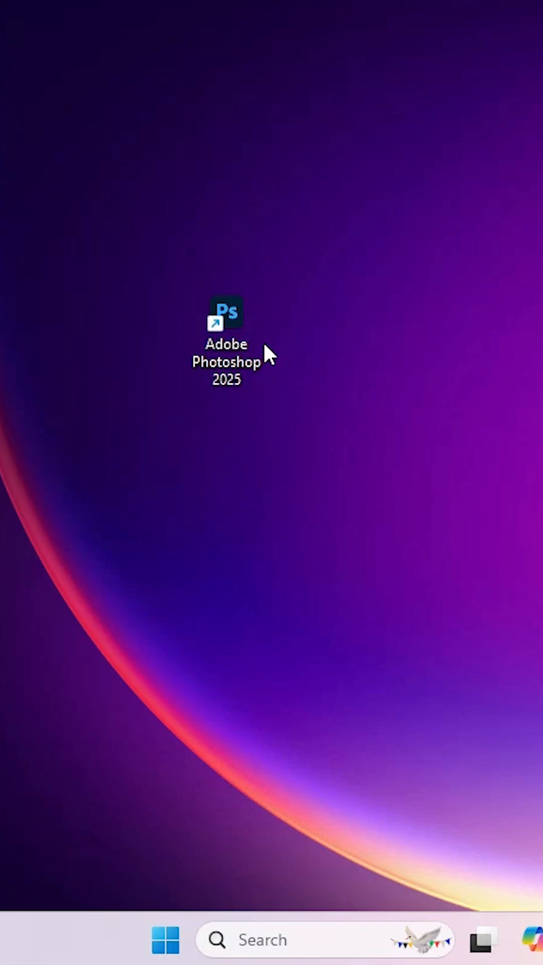
mouse_move(259, 354)
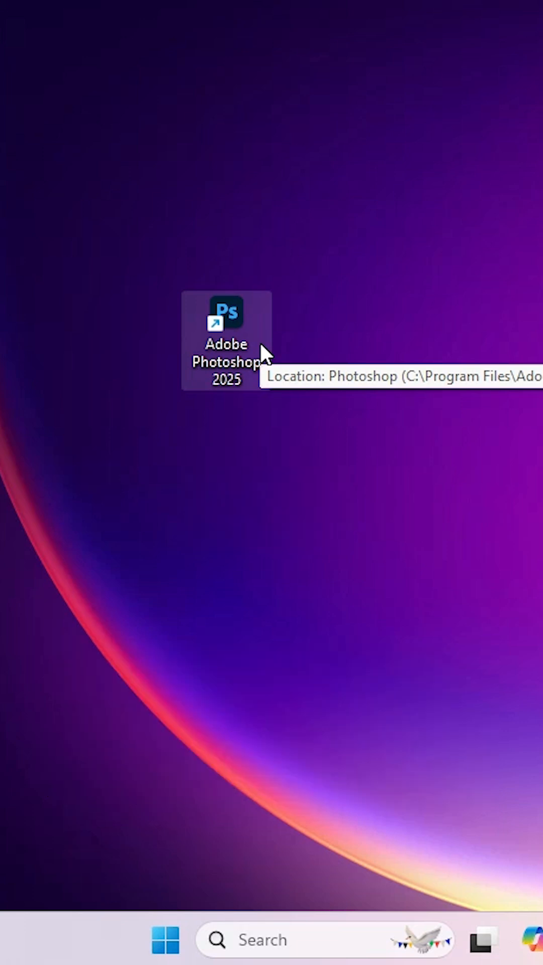
mouse_move(301, 286)
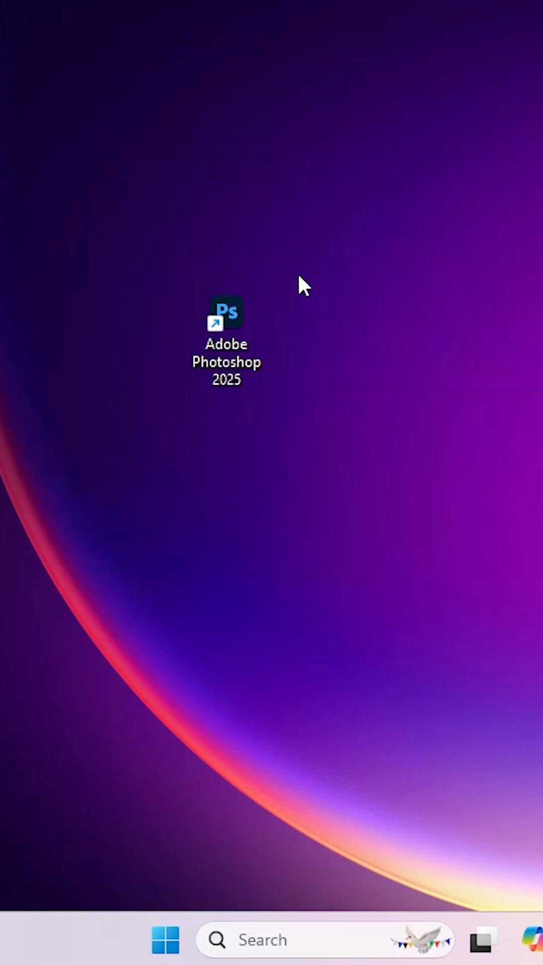
mouse_move(297, 285)
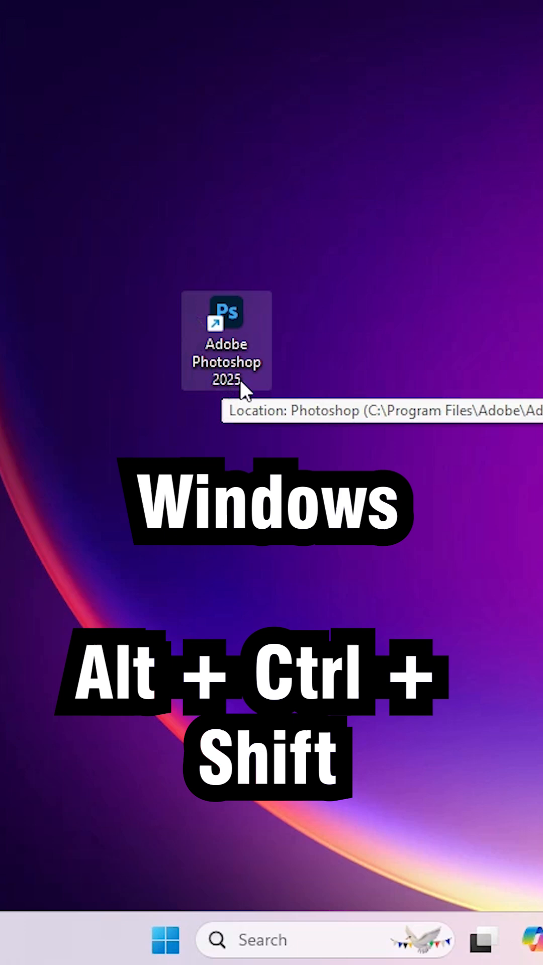
mouse_move(520, 373)
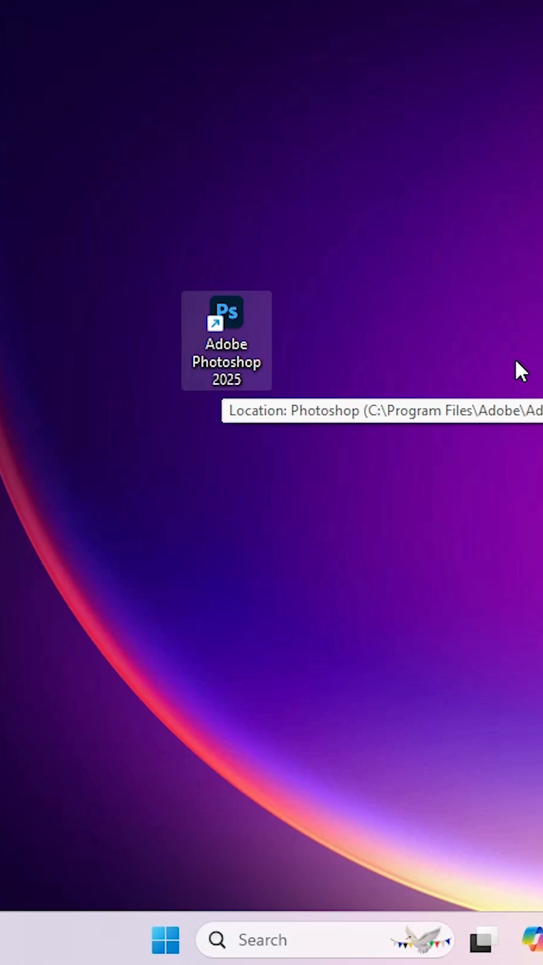
mouse_move(256, 397)
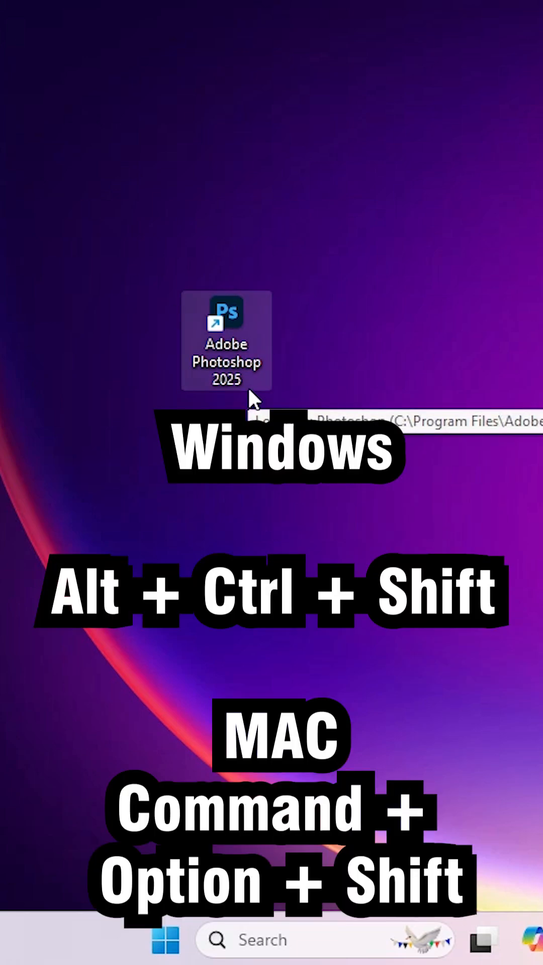
mouse_move(277, 400)
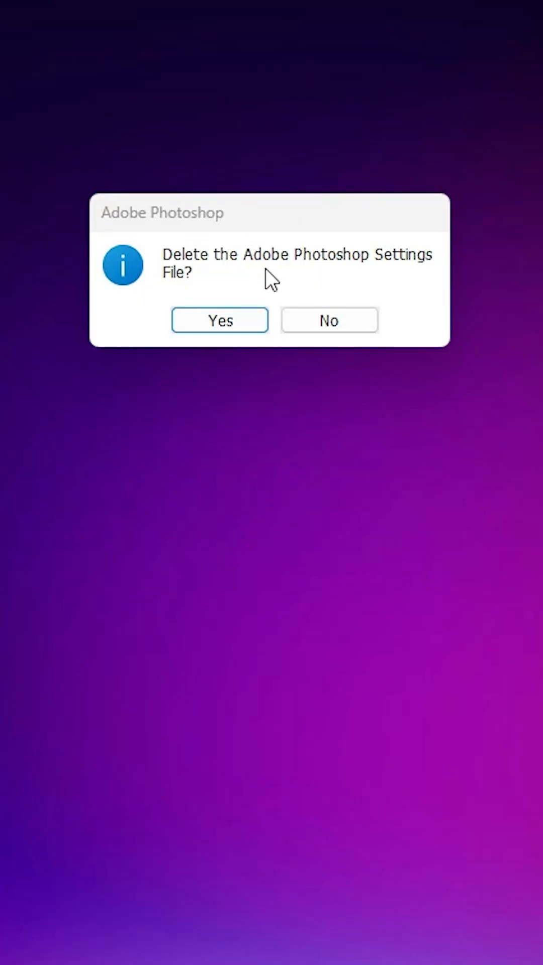
mouse_move(383, 277)
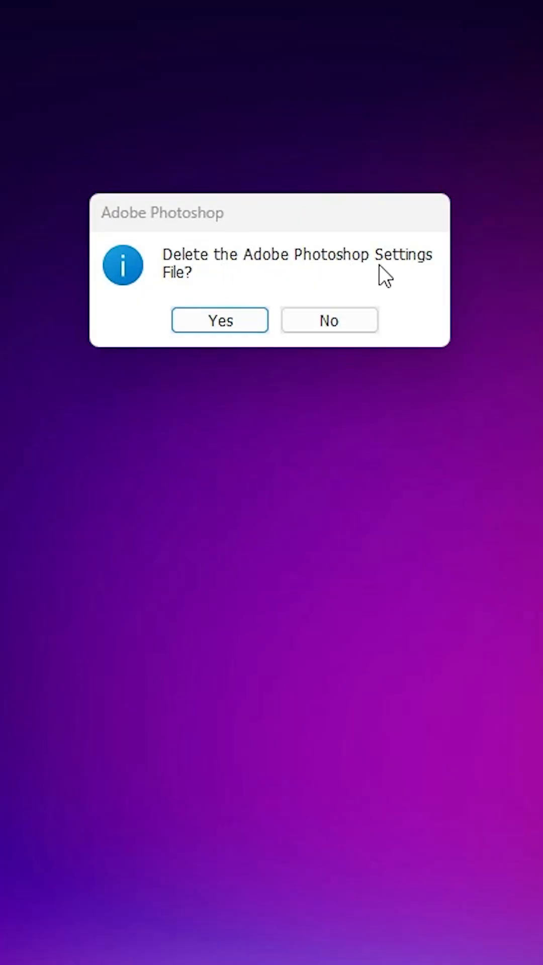
mouse_move(219, 320)
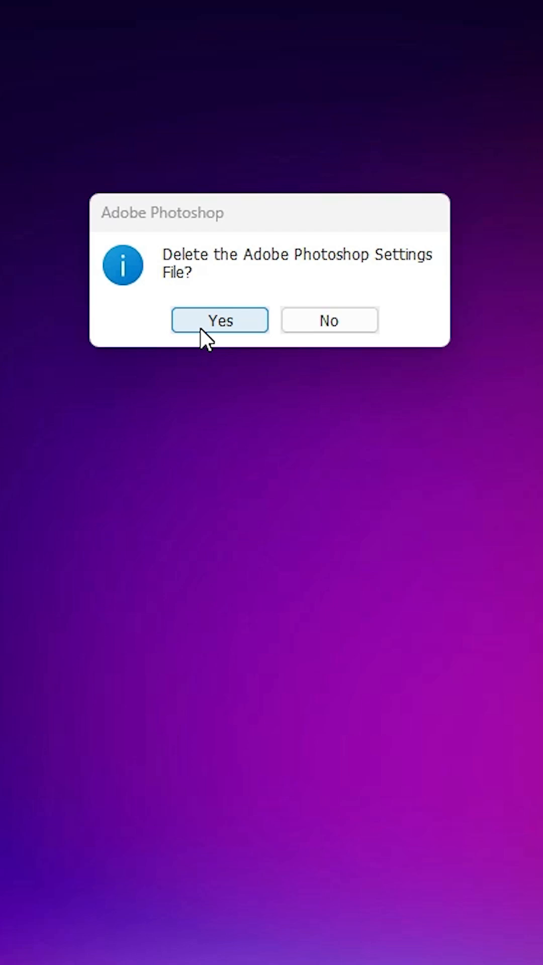
mouse_move(234, 323)
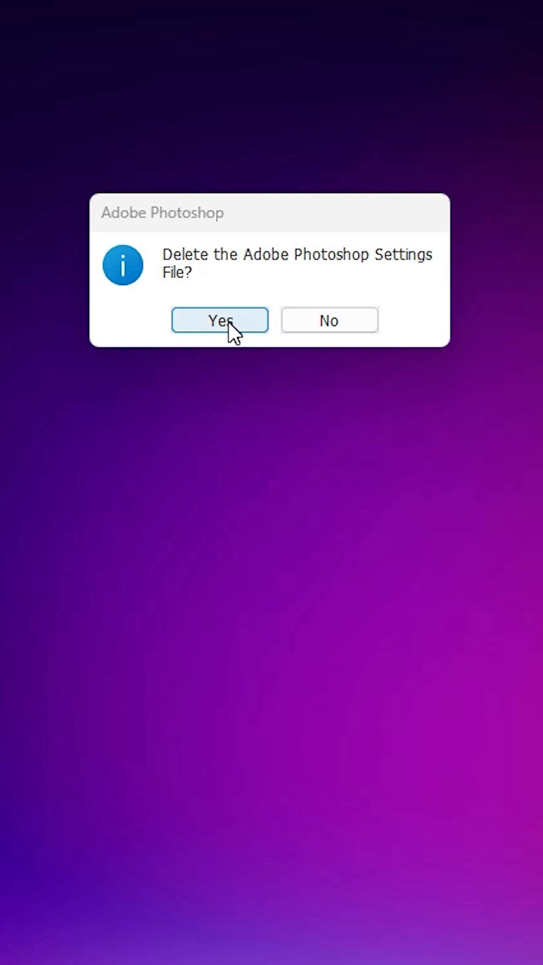
- Confirm deleting the Adobe Photoshop Settings File so startup loads defaults
click(219, 320)
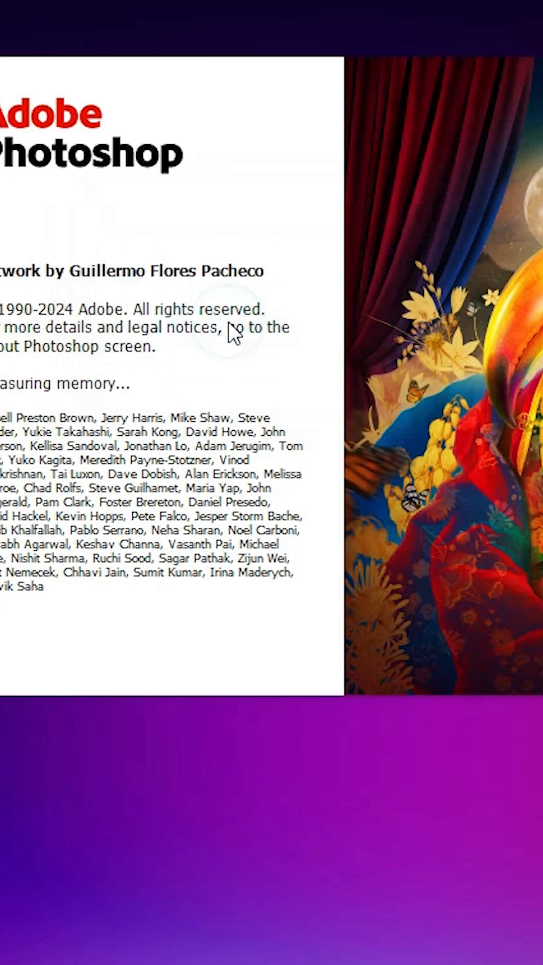